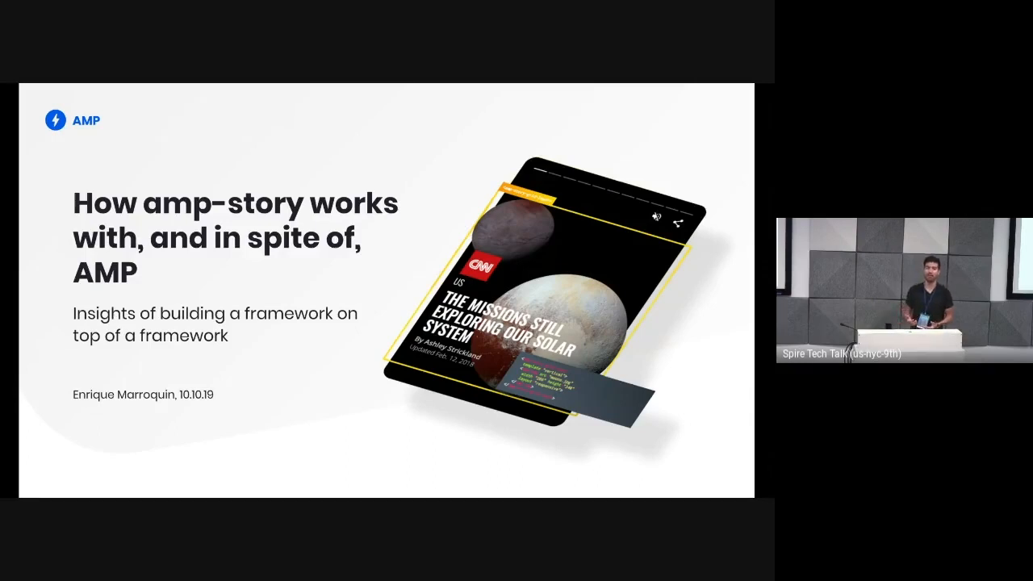
{"action": "key", "text": "Right"}
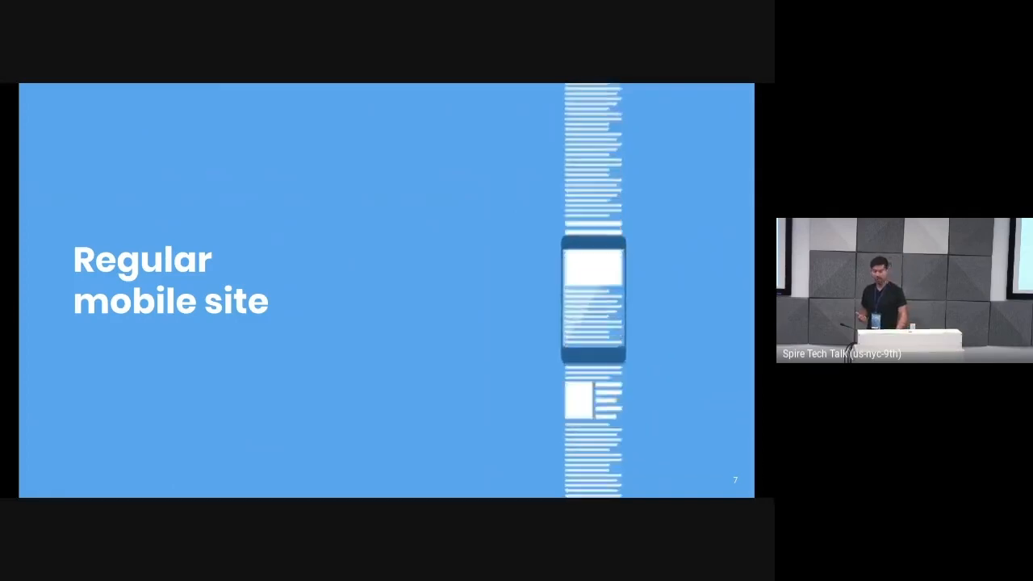
{"action": "key", "text": "Right"}
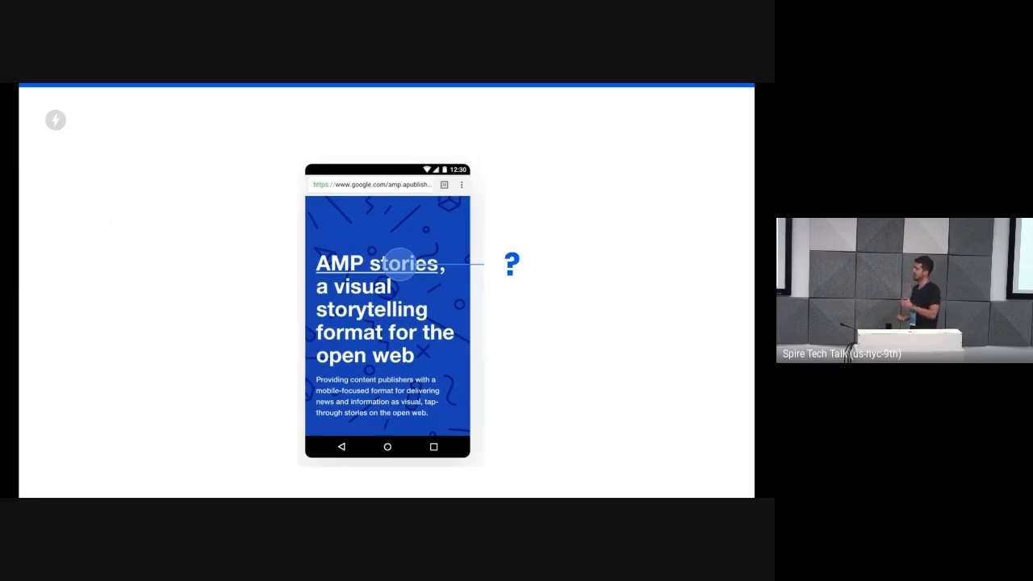
{"action": "key", "text": "Right"}
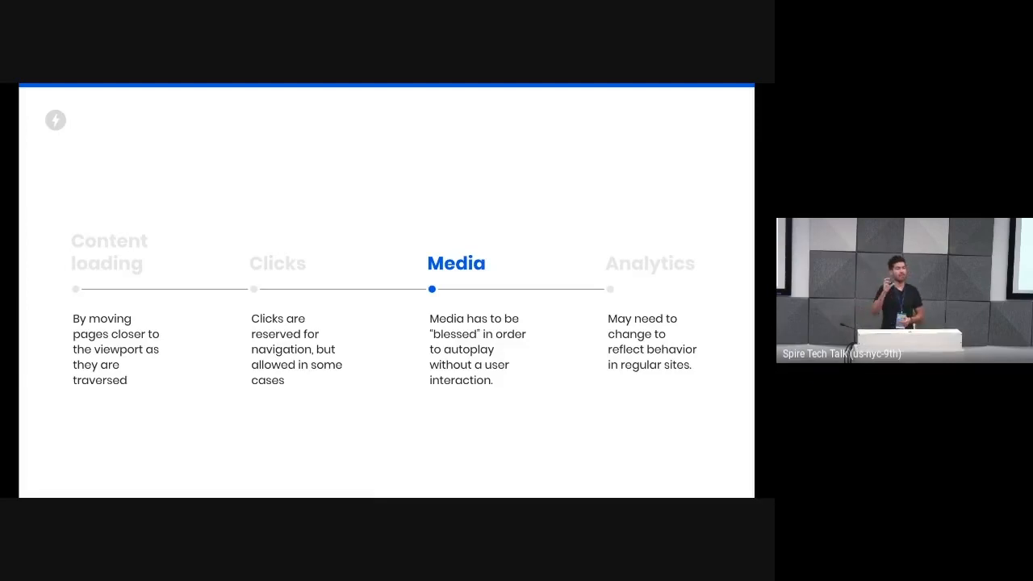
{"action": "key", "text": "Right"}
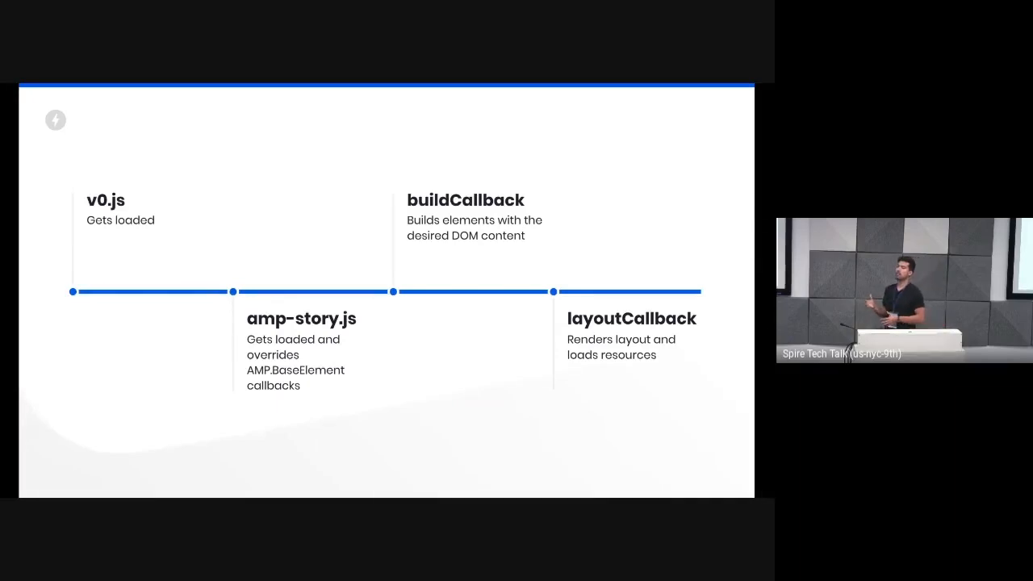
{"action": "key", "text": "Right"}
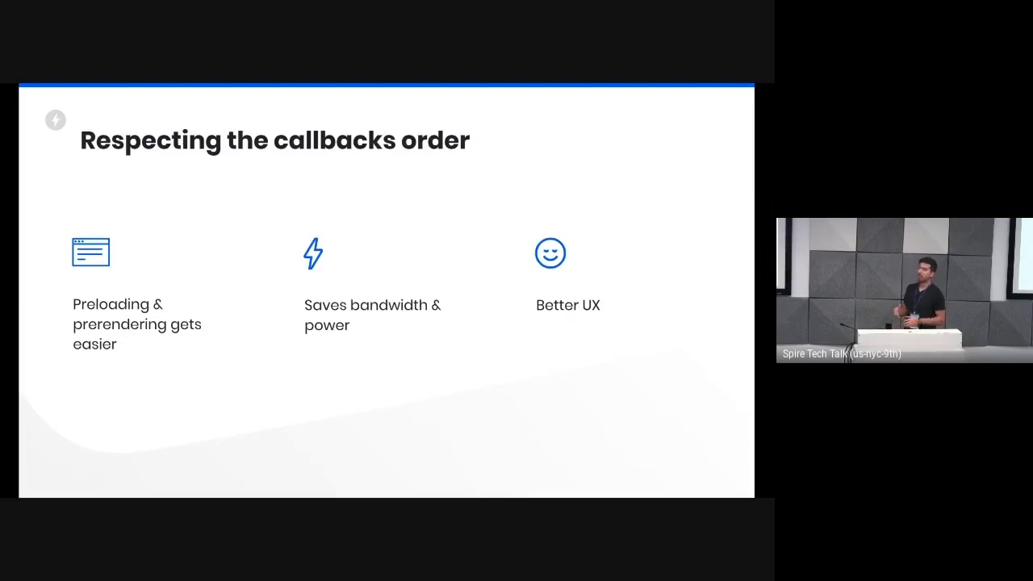